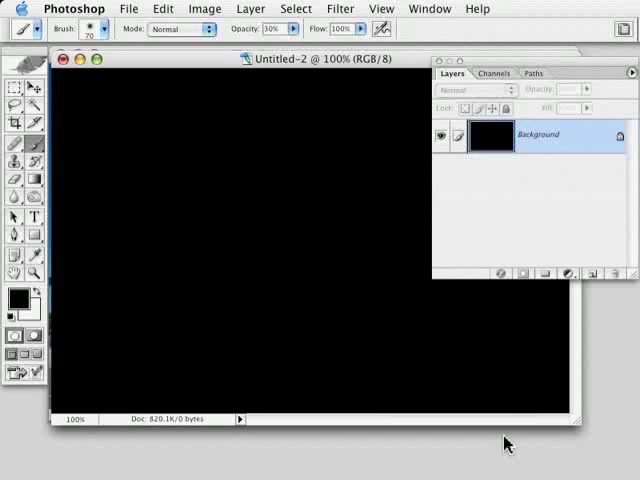
pyautogui.moveTo(536, 322)
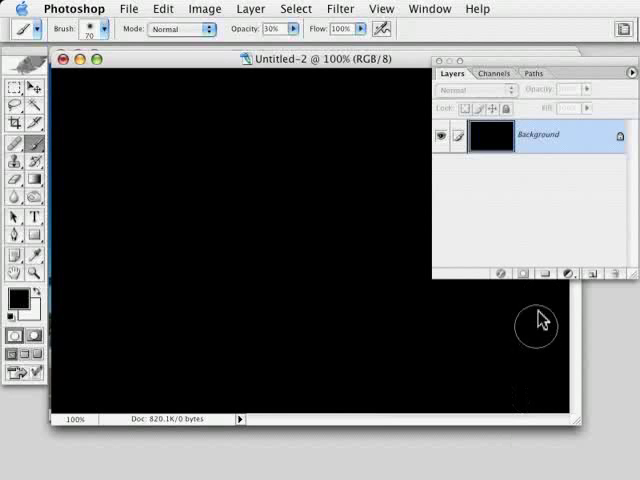
pyautogui.moveTo(558, 232)
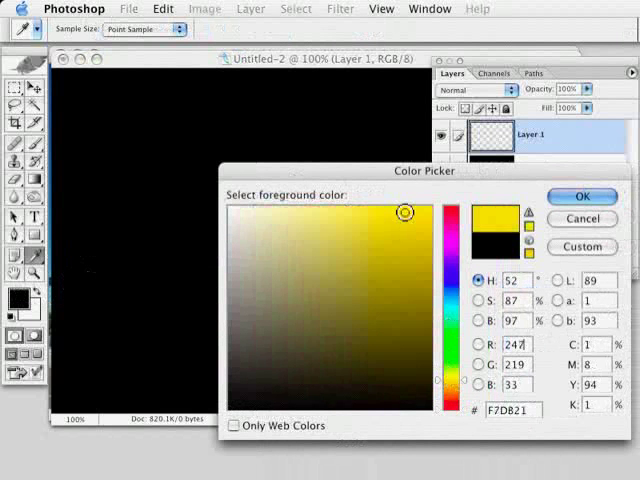
# - Confirm the yellow fill colour and set Layer 1 to Dissolve at low opacity
pyautogui.click(582, 196)
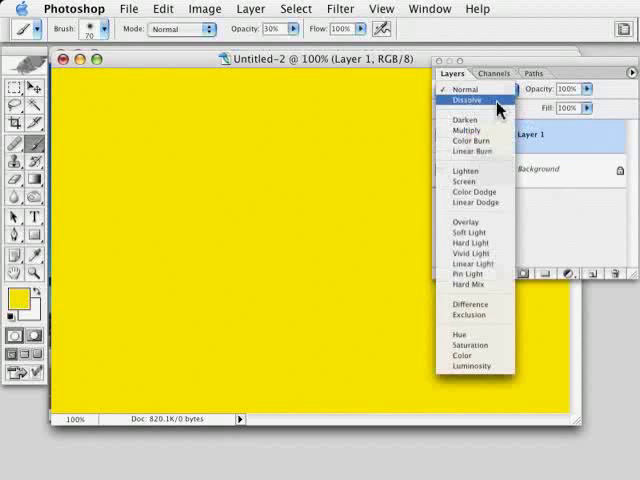
pyautogui.click(472, 100)
pyautogui.write('2')
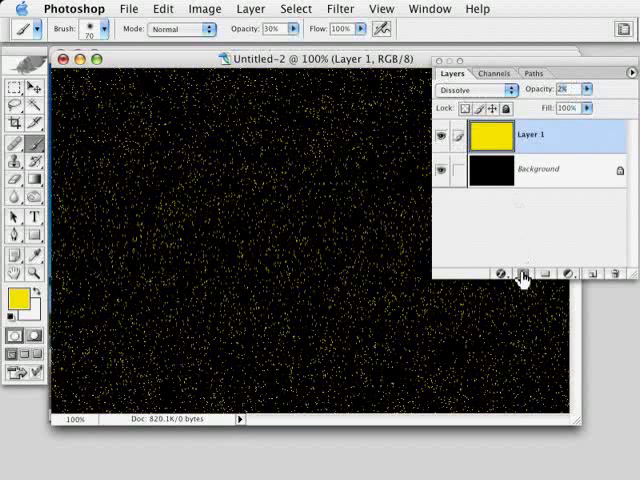
# - Add a layer mask and render Clouds then Difference Clouds into it
pyautogui.click(520, 272)
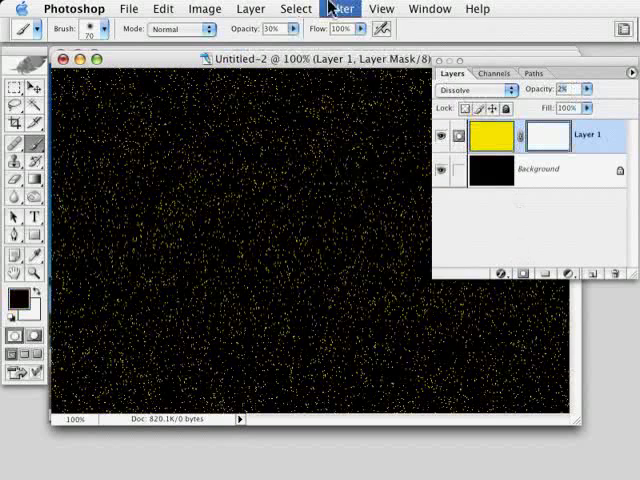
pyautogui.click(340, 8)
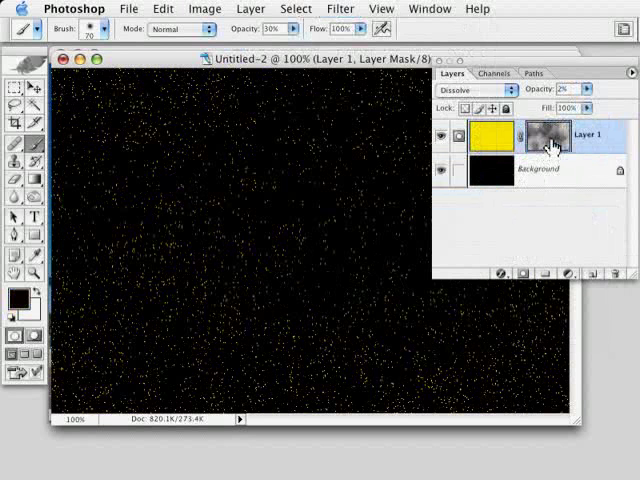
pyautogui.moveTo(538, 148)
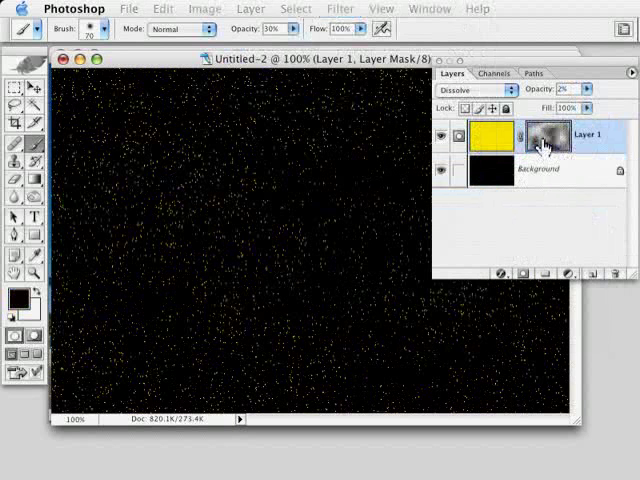
pyautogui.click(340, 8)
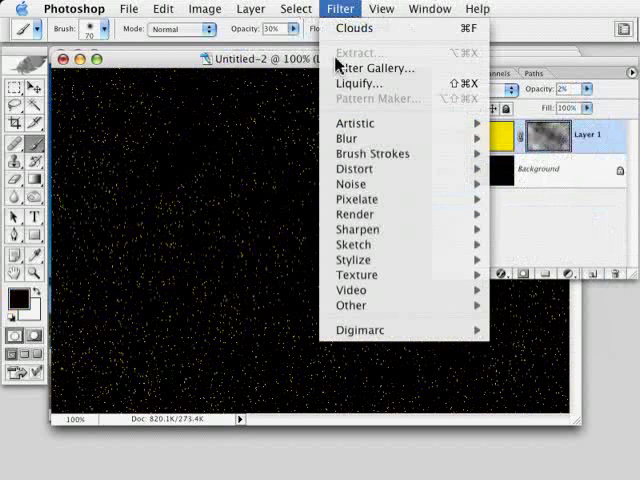
pyautogui.moveTo(356, 214)
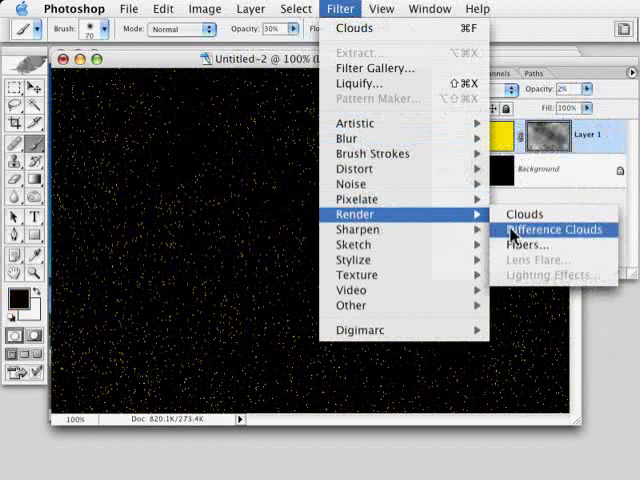
pyautogui.click(554, 228)
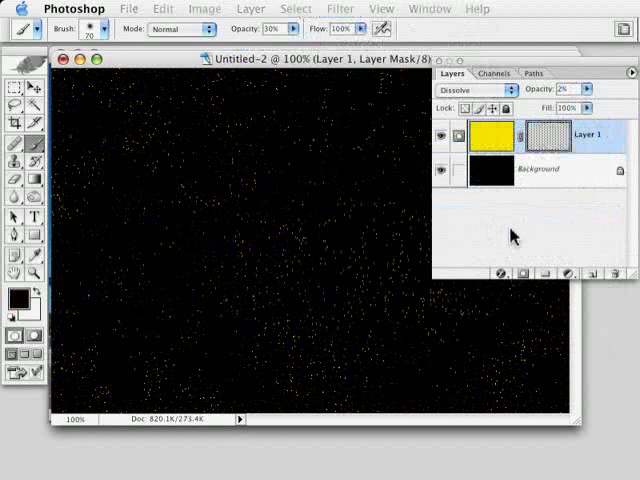
pyautogui.click(548, 140)
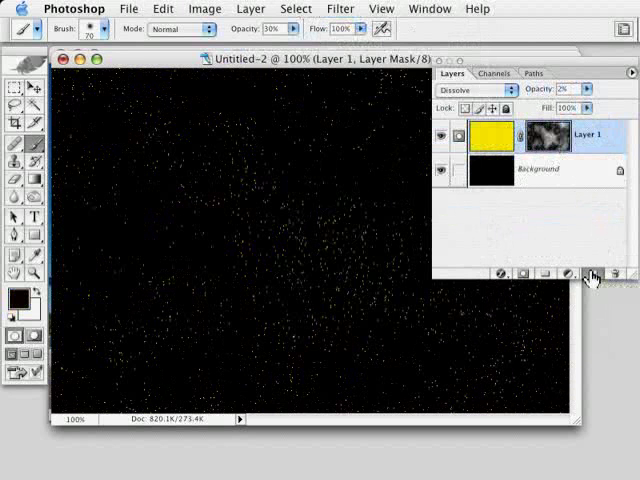
# - Add a new empty layer to merge the masked speck layer into
pyautogui.click(574, 272)
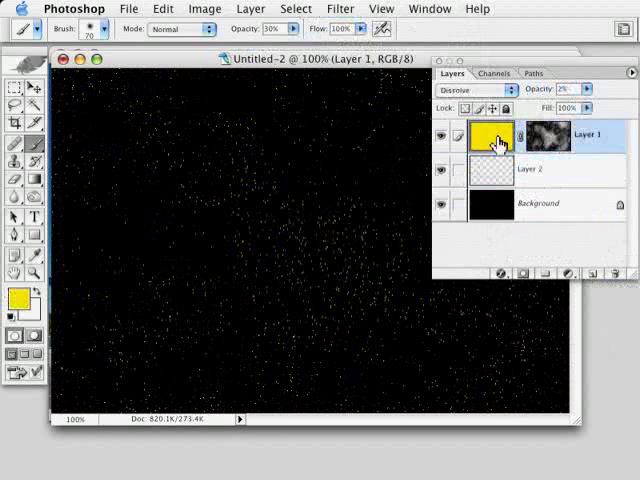
pyautogui.moveTo(496, 140)
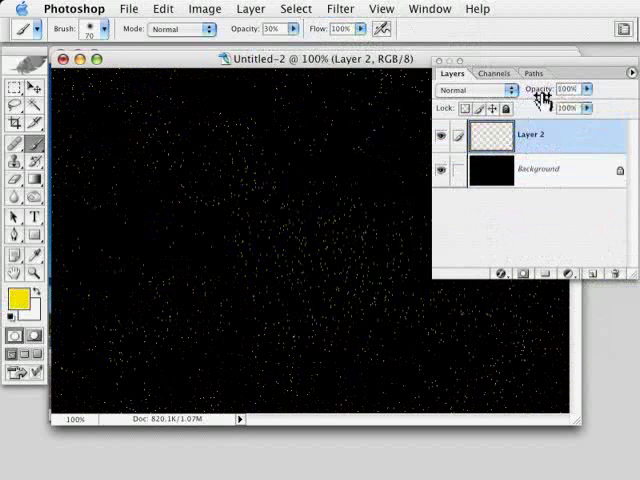
# - Apply a Gaussian Blur of 0.3 pixels to the star layer
pyautogui.click(340, 8)
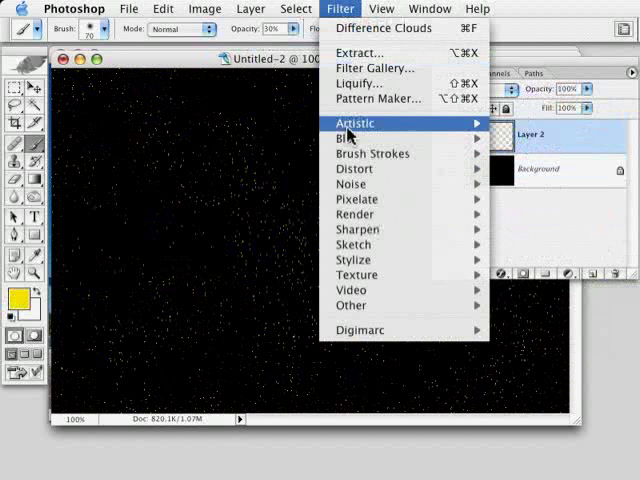
pyautogui.moveTo(344, 138)
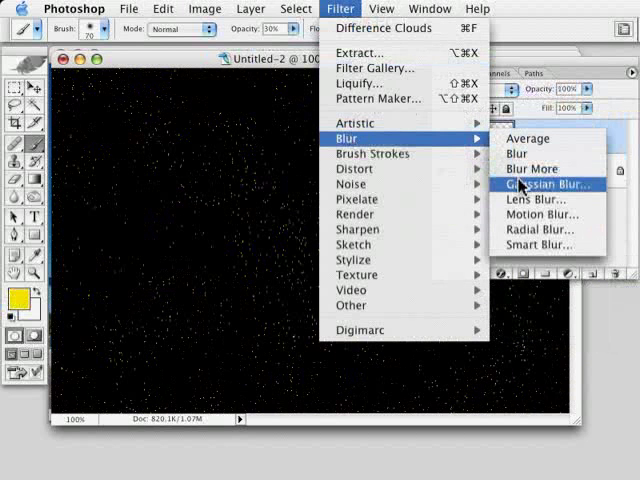
pyautogui.click(540, 184)
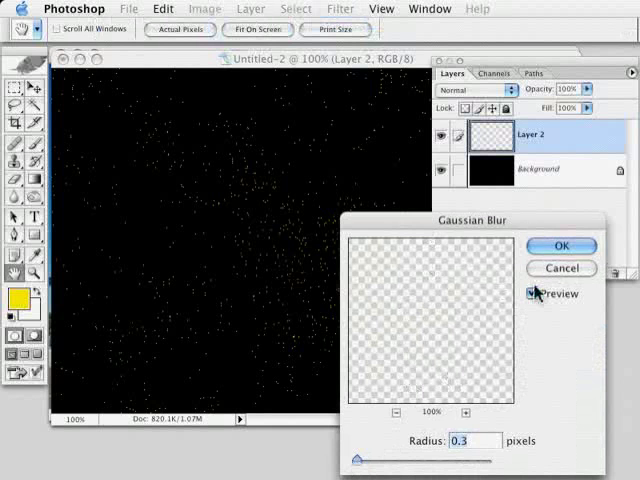
pyautogui.click(560, 244)
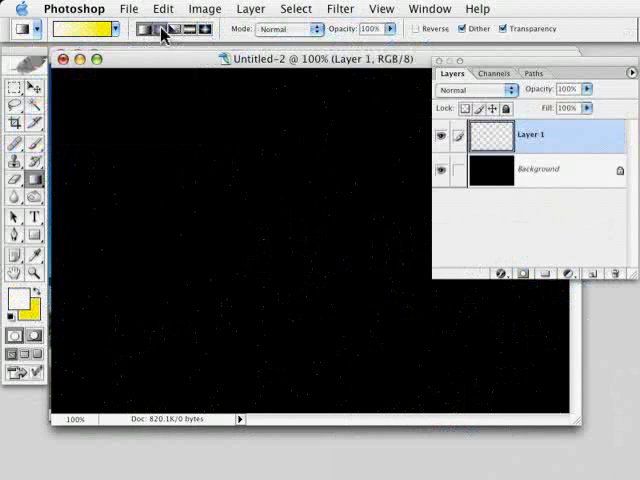
# - Drag a white-to-yellow radial gradient from the canvas centre to the corner
pyautogui.moveTo(240, 208); pyautogui.dragTo(572, 404)
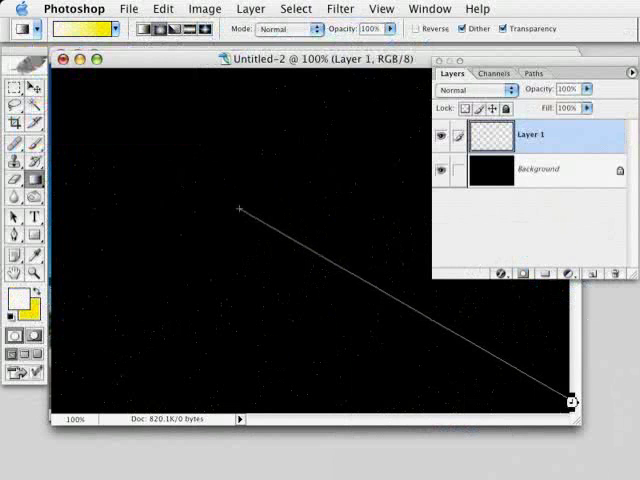
pyautogui.moveTo(240, 210); pyautogui.dragTo(576, 404)
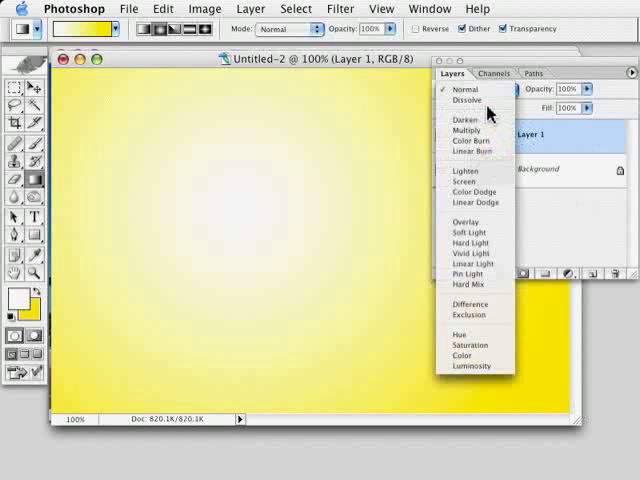
# - Set the gradient layer to Dissolve blending at a few percent opacity
pyautogui.click(464, 102)
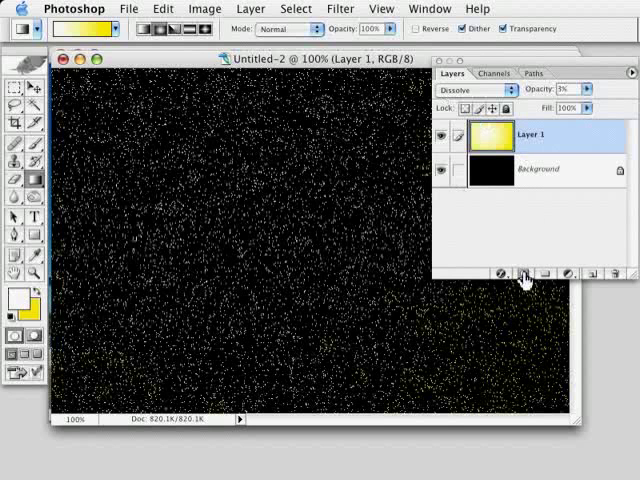
# - Add a layer mask, render Difference Clouds into it, and select the masked layer
pyautogui.click(524, 272)
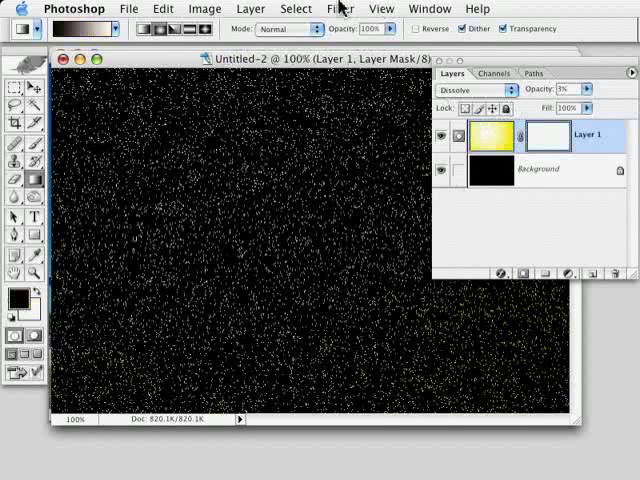
pyautogui.click(340, 8)
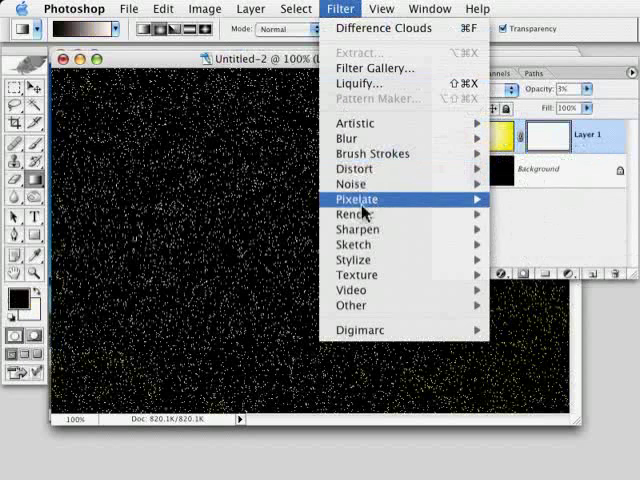
pyautogui.moveTo(360, 214)
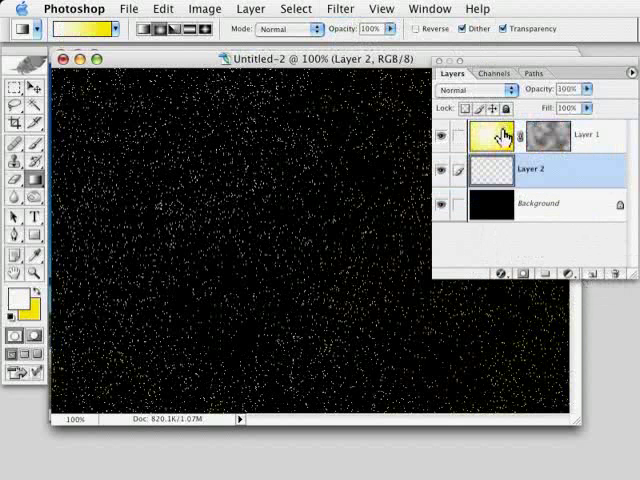
pyautogui.click(530, 136)
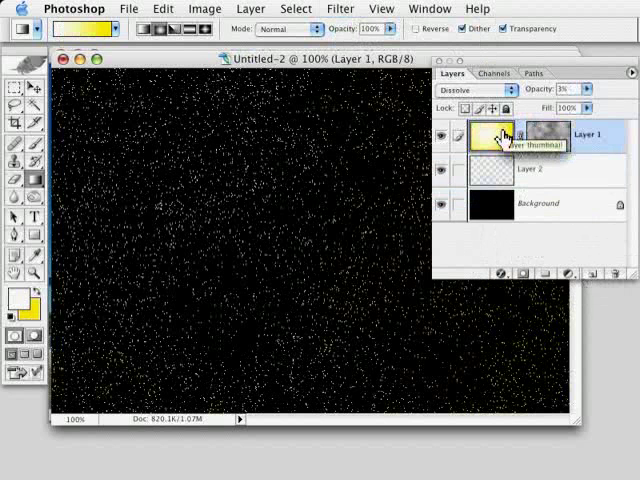